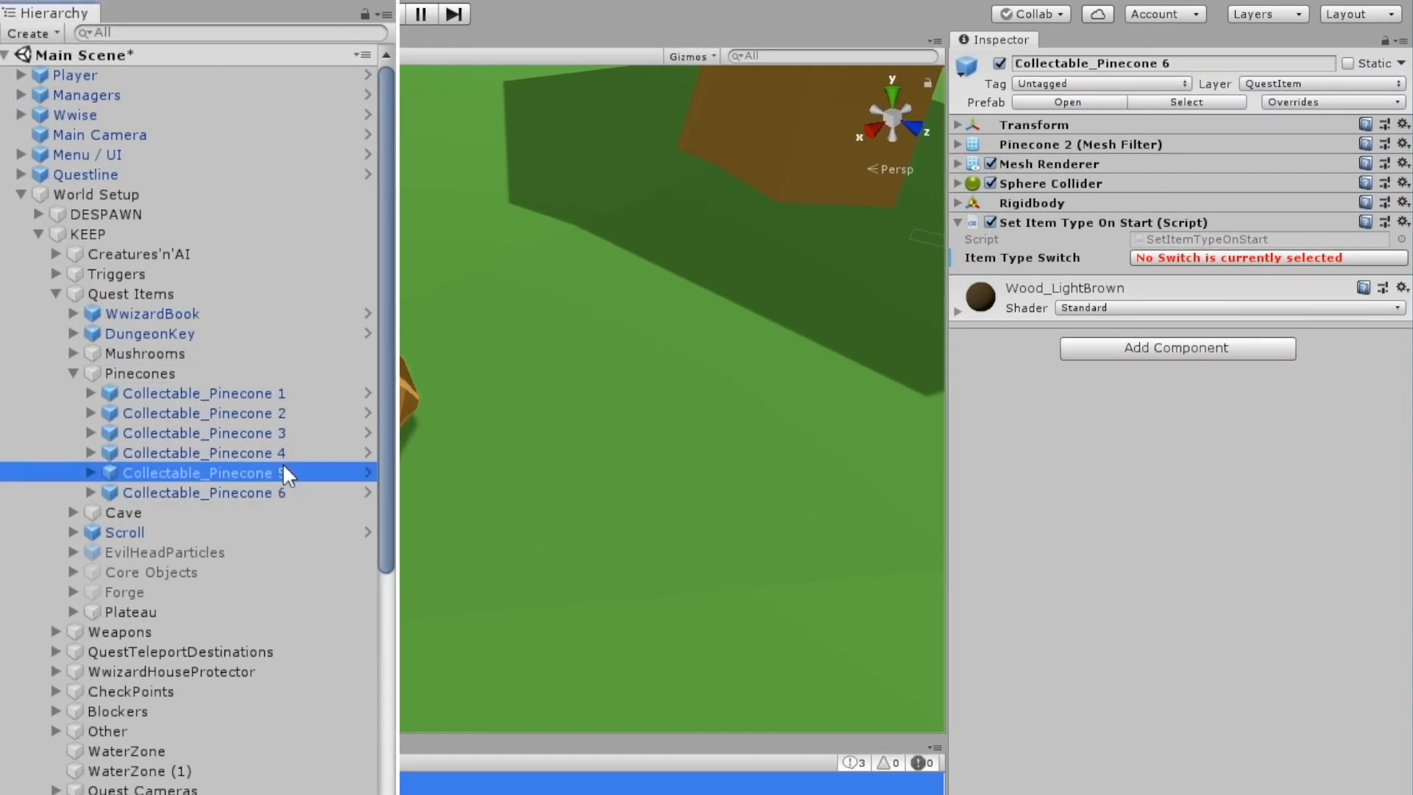
Inspect Collectable_Pinecone 6, confirm no item type switch assigned, and edit its SetItemTypeOnStart script.
click(203, 492)
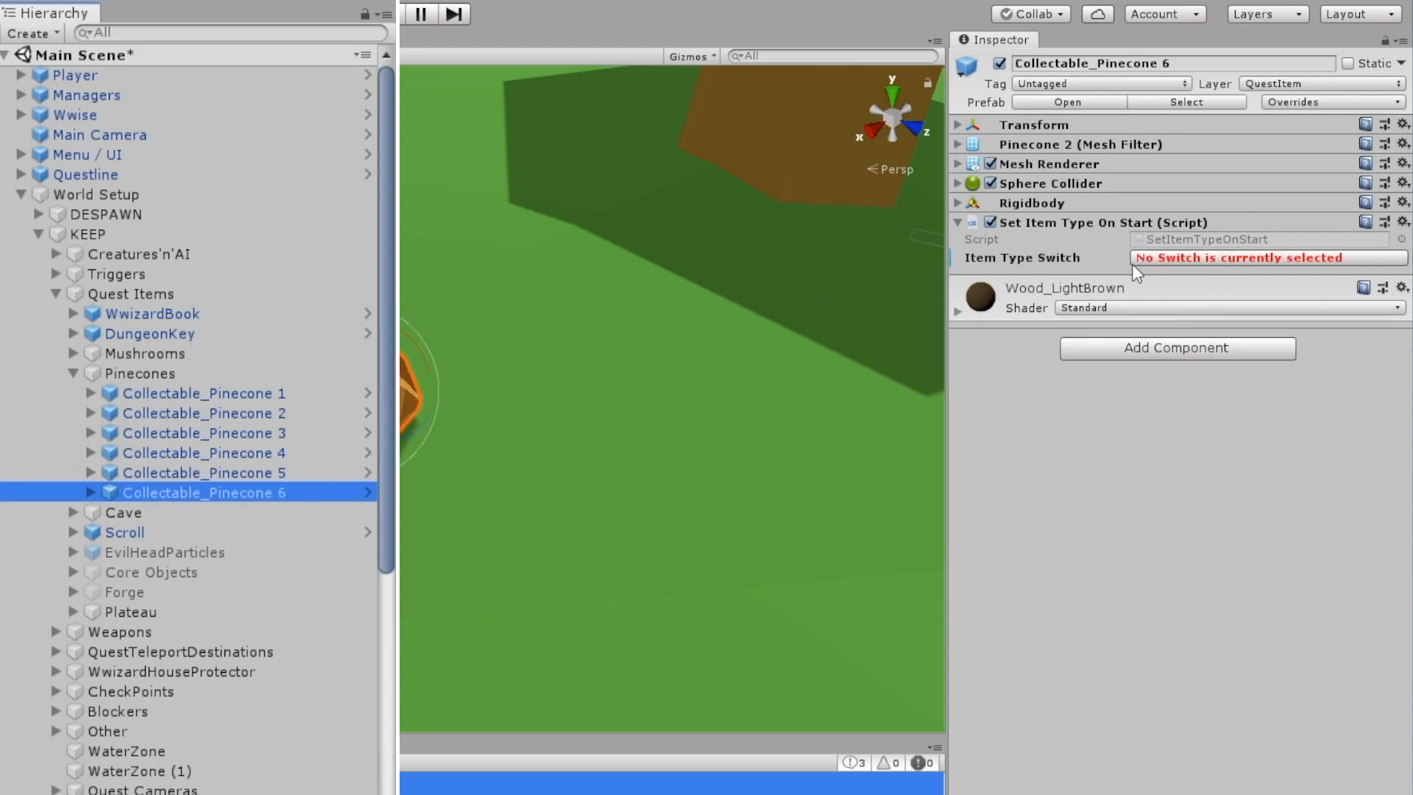
click(682, 28)
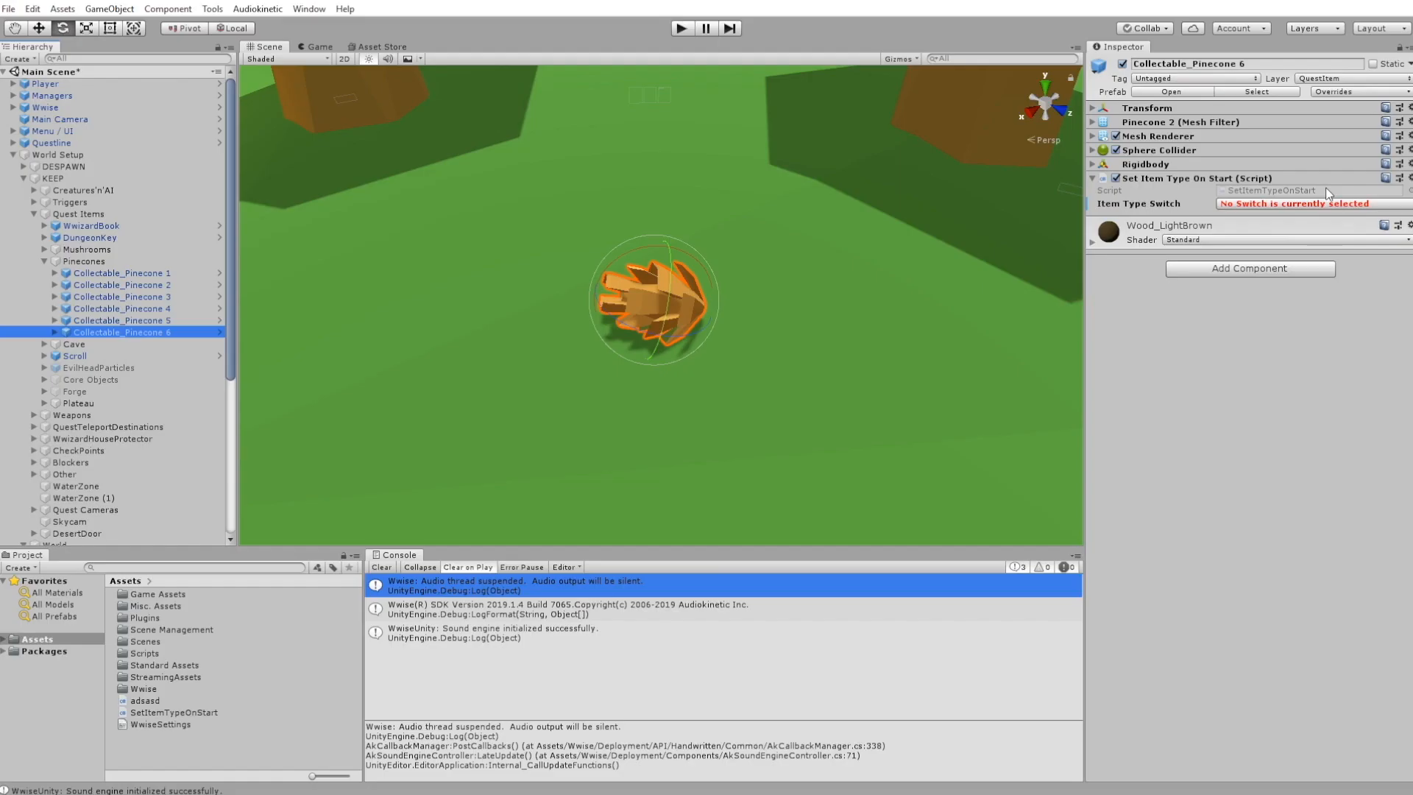
double_click(175, 712)
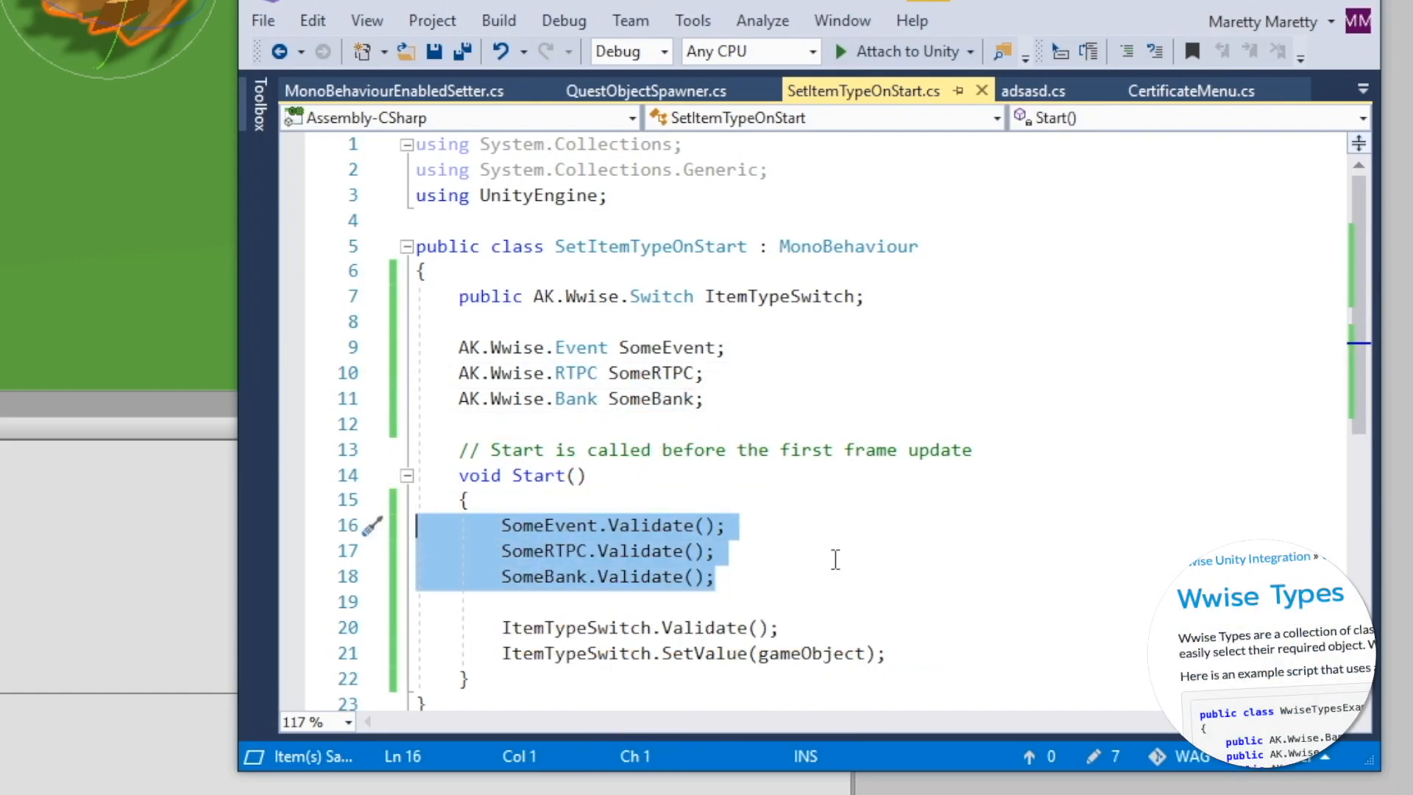
Remove the extra Wwise fields and Validate calls, checking ItemTypeSwitch.IsValid instead.
key(Delete)
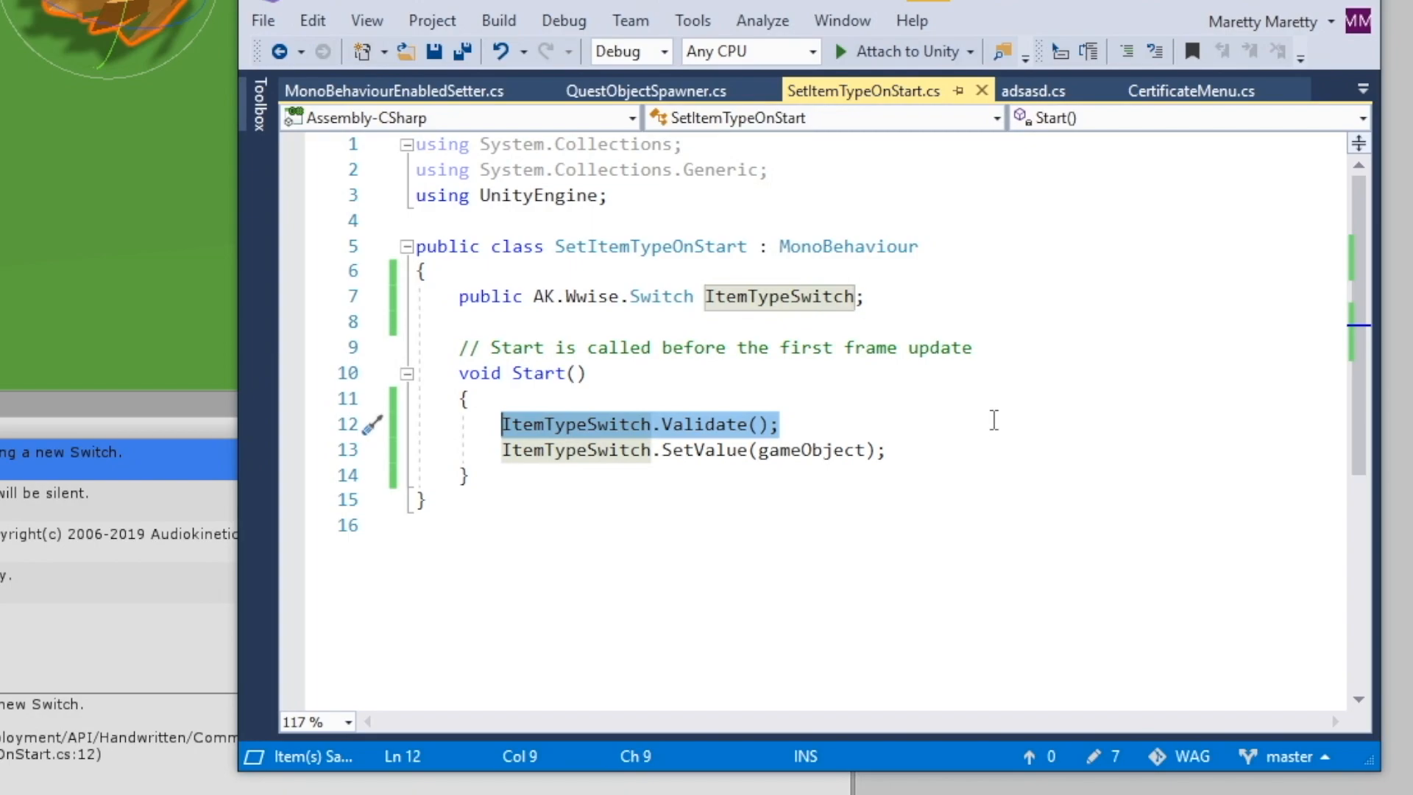
text(IsValid)
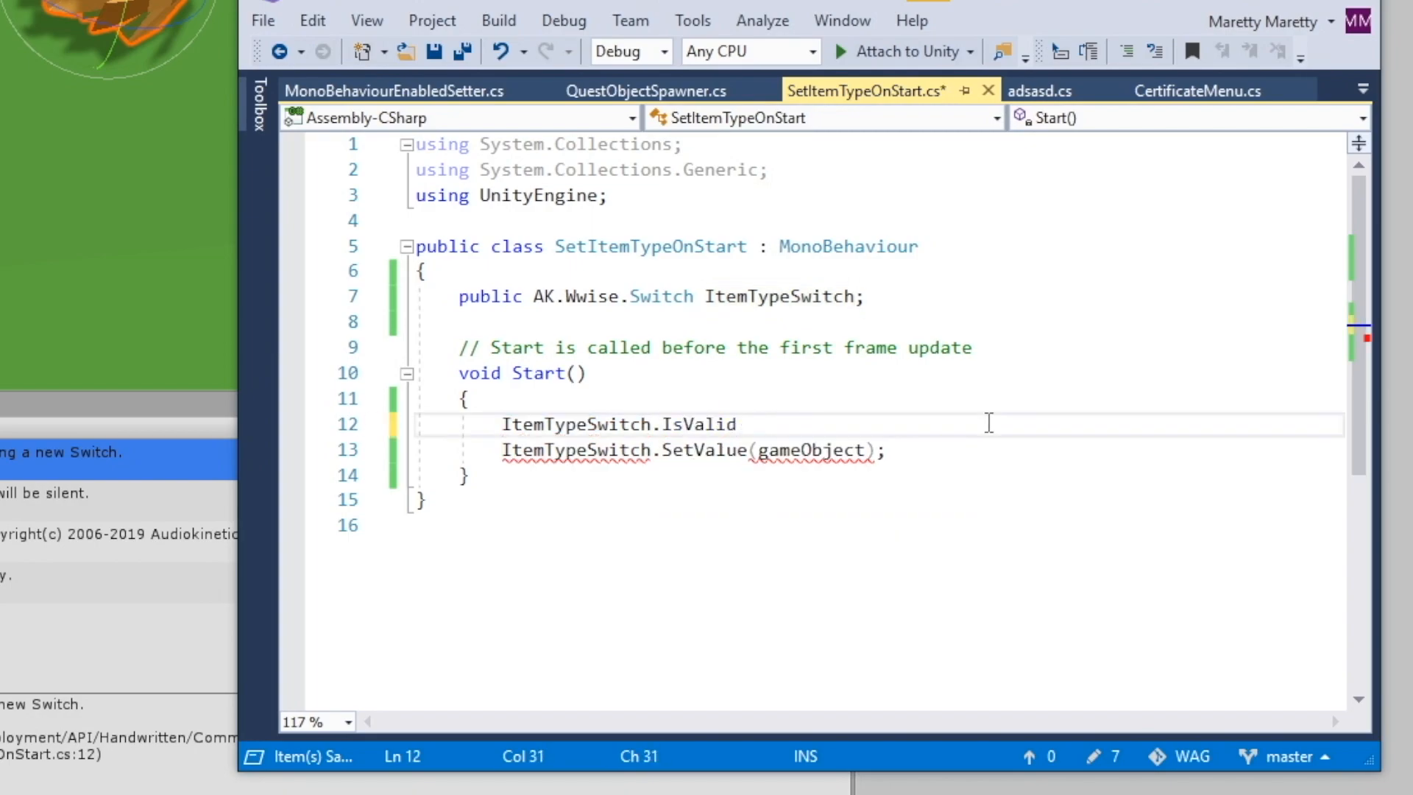